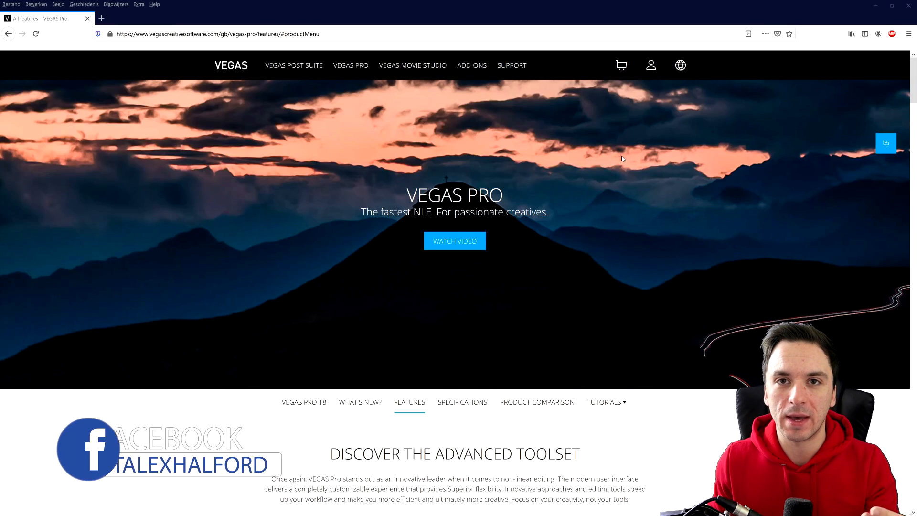
{"action": "mouse_move", "coordinate": [606, 223]}
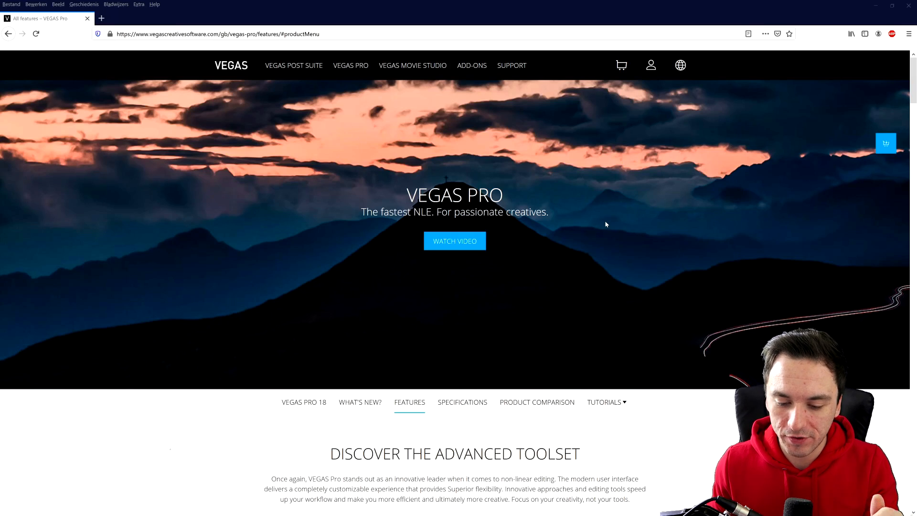
Scroll the VEGAS Pro features page past the banner to the Editing section with Video Stabilization and Nested Timelines
{"action": "scroll", "scroll_direction": "down", "scroll_amount": 3}
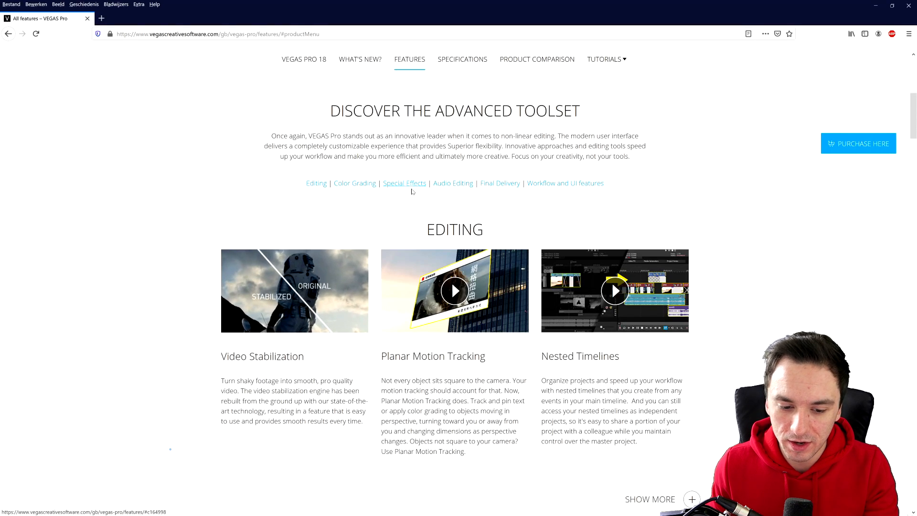
{"action": "scroll", "scroll_direction": "down", "scroll_amount": 3}
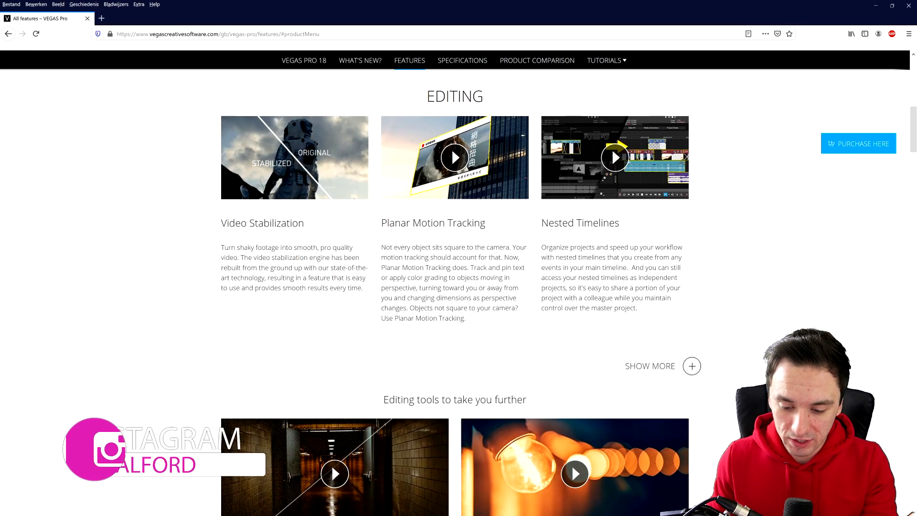
{"action": "scroll", "scroll_direction": "down", "scroll_amount": 3}
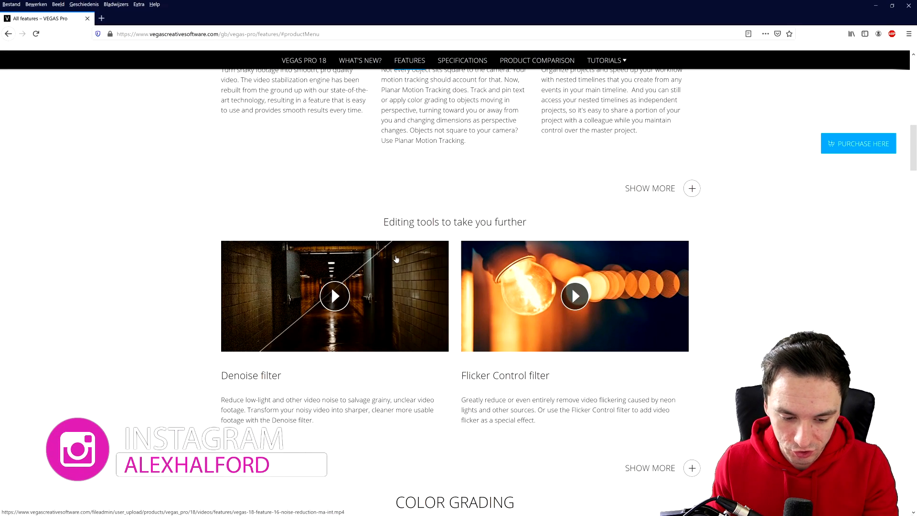
{"action": "scroll", "scroll_direction": "up", "scroll_amount": 3}
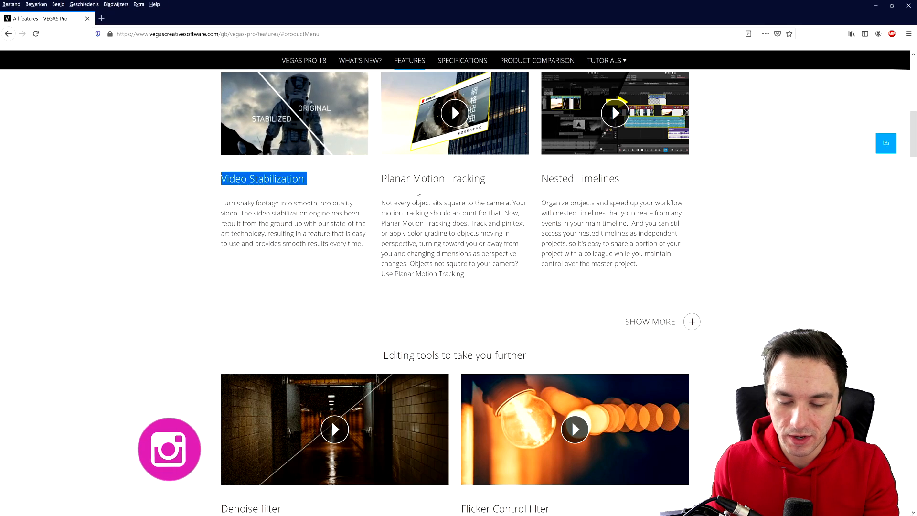
{"action": "mouse_move", "coordinate": [527, 196]}
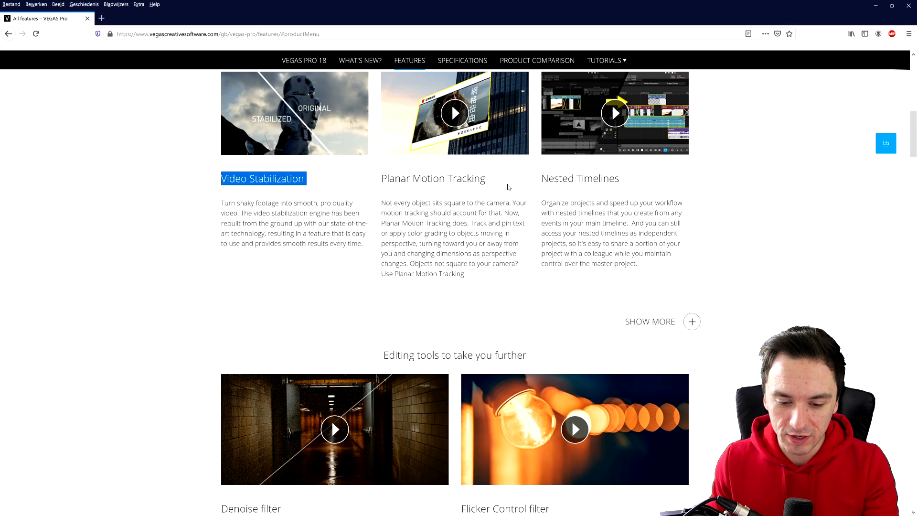
{"action": "scroll", "scroll_direction": "down", "scroll_amount": 3}
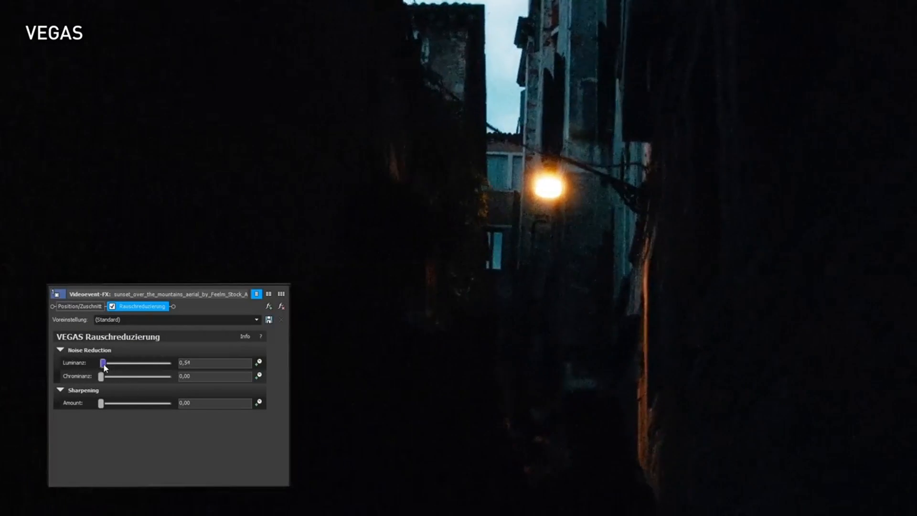
Replay the Denoise filter demo clip, then pause it
{"action": "left_click_drag", "start_coordinate": [105, 363], "coordinate": [114, 362]}
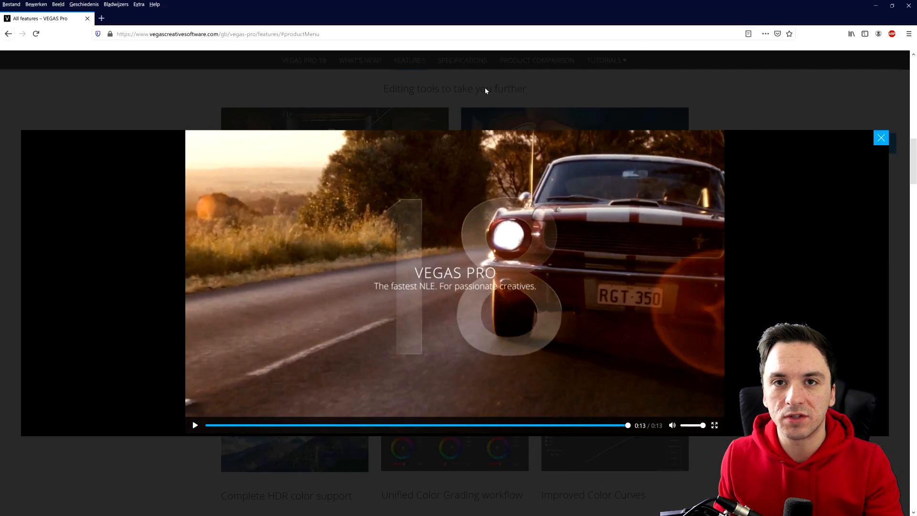
{"action": "left_click", "coordinate": [195, 425]}
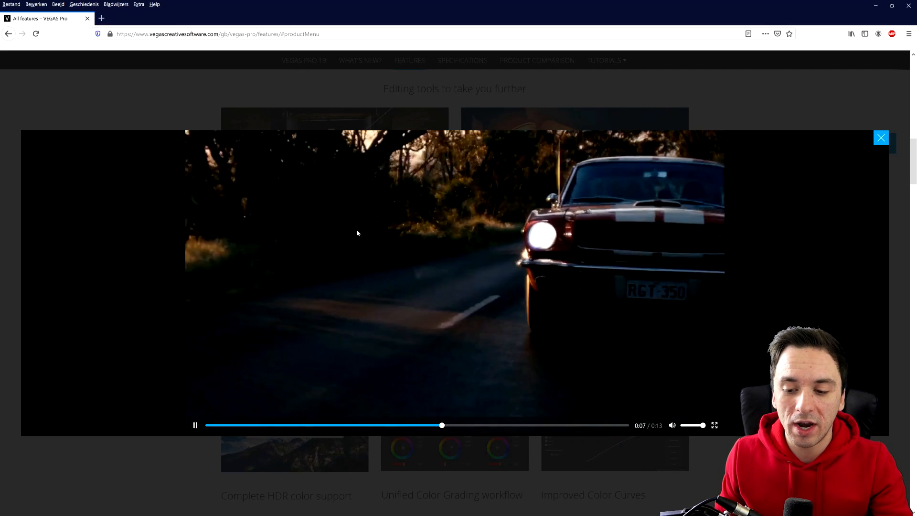
{"action": "left_click", "coordinate": [880, 138]}
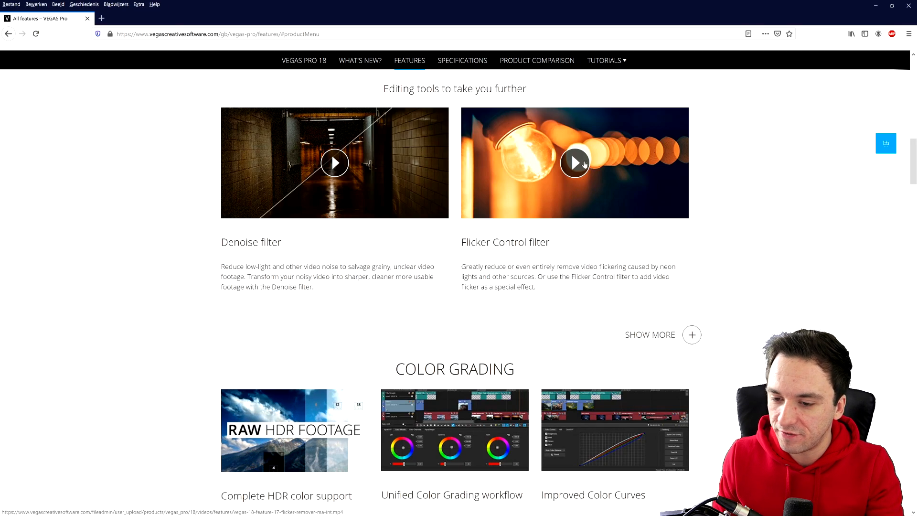
Play the Flicker Control filter demo clip and close its overlay
{"action": "left_click", "coordinate": [574, 162]}
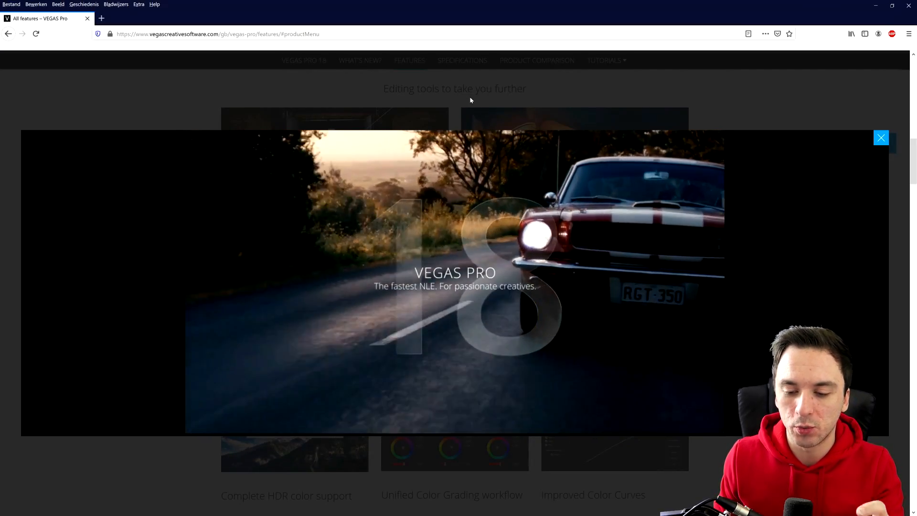
{"action": "left_click", "coordinate": [881, 137]}
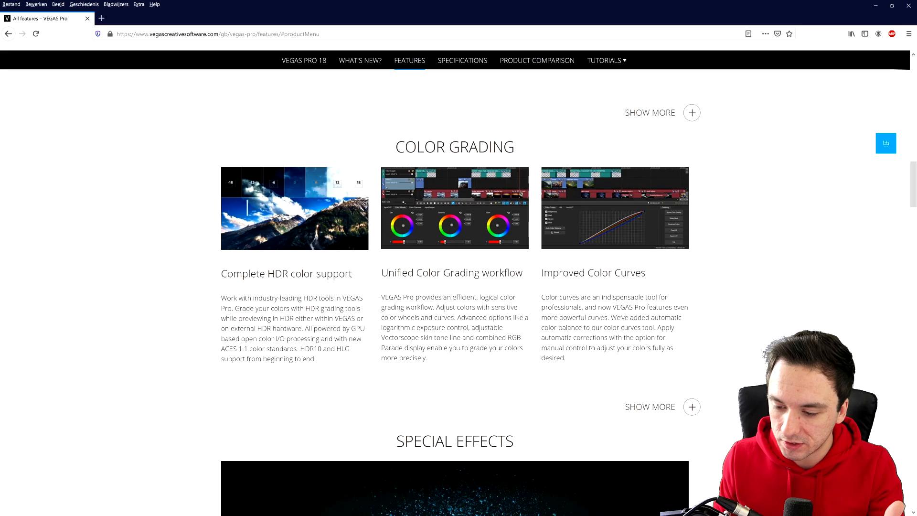
Scroll past Color Grading to the Special Effects section with the Boris FX plug-ins
{"action": "scroll", "scroll_direction": "down", "scroll_amount": 3}
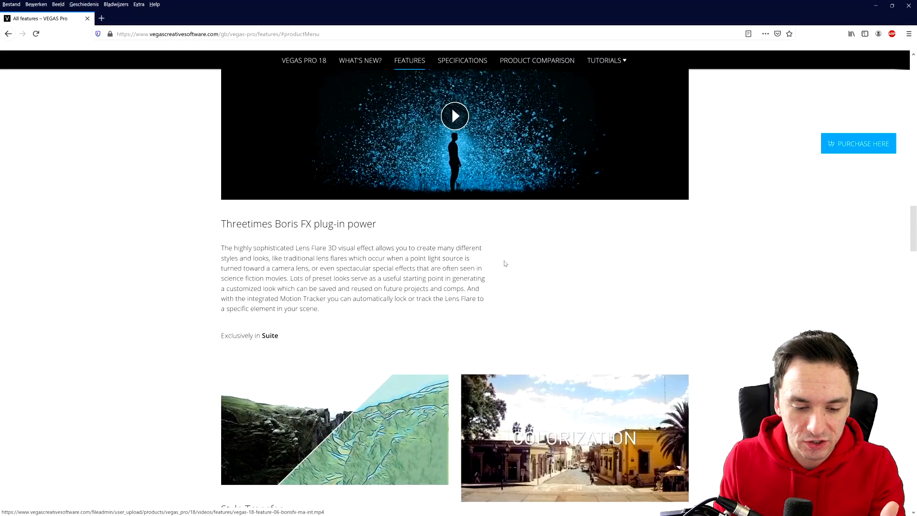
{"action": "scroll", "scroll_direction": "down", "scroll_amount": 3}
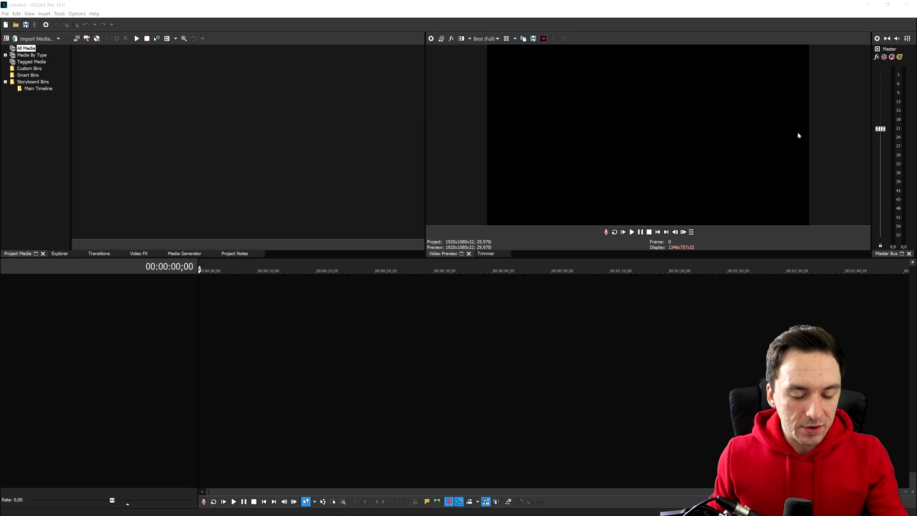
{"action": "mouse_move", "coordinate": [544, 221]}
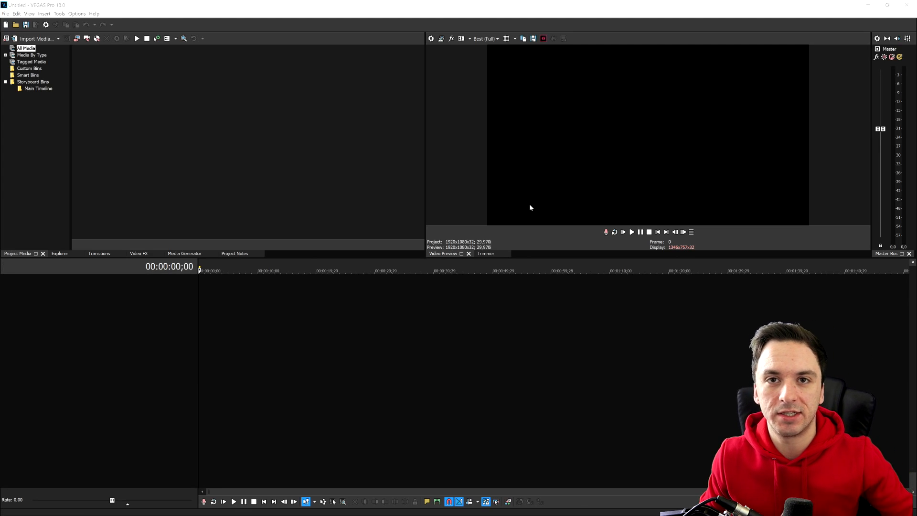
{"action": "mouse_move", "coordinate": [455, 208]}
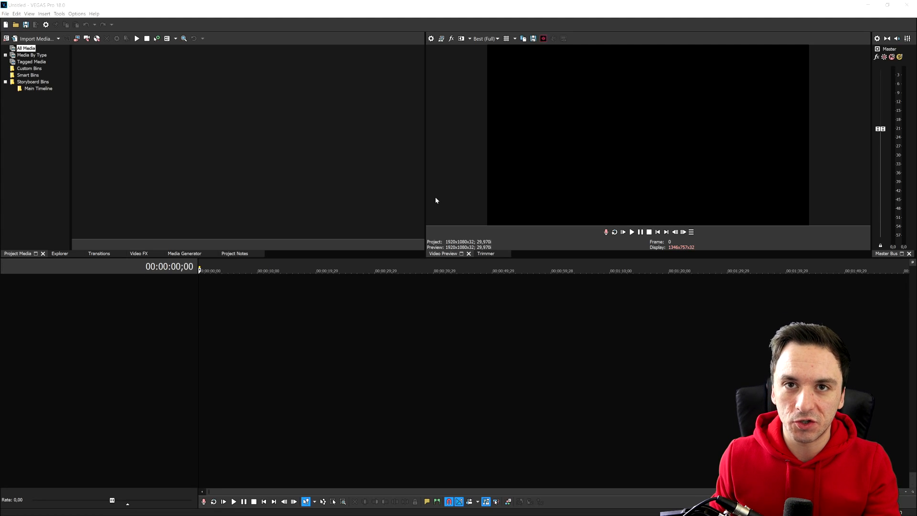
{"action": "mouse_move", "coordinate": [401, 190]}
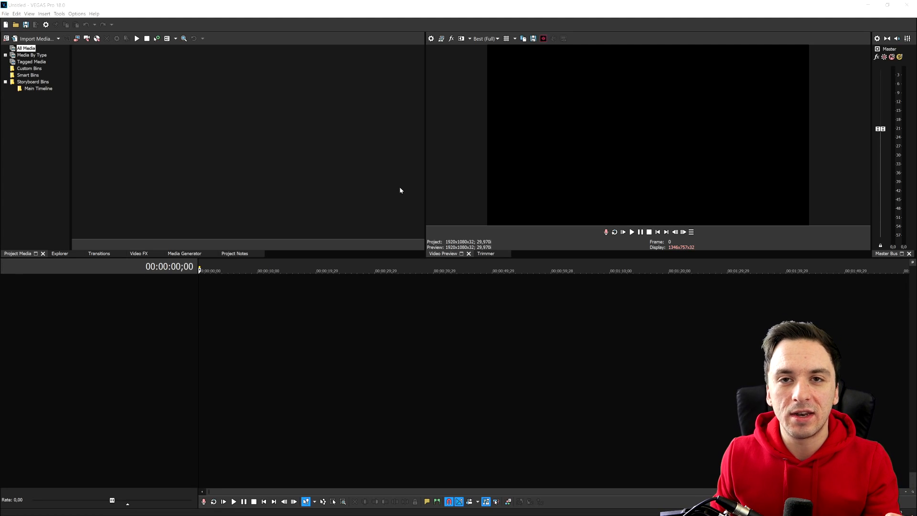
{"action": "mouse_move", "coordinate": [384, 202]}
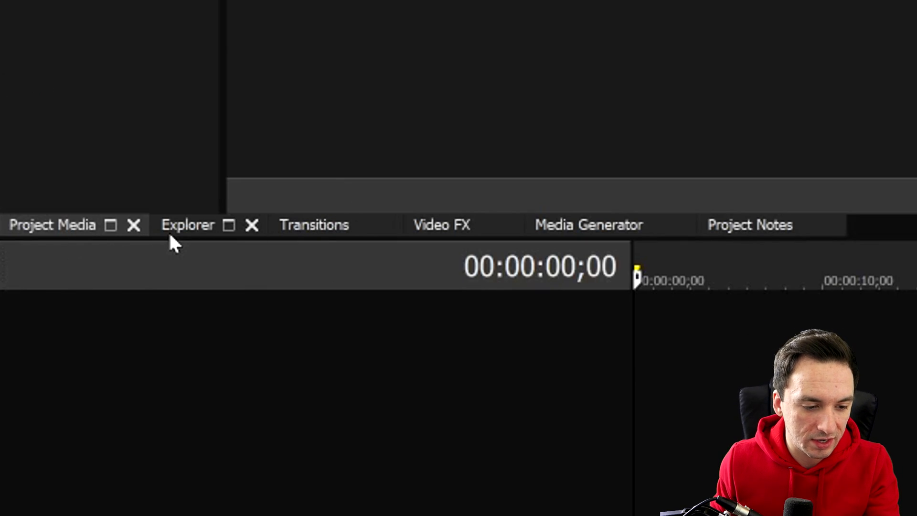
{"action": "left_click", "coordinate": [313, 225]}
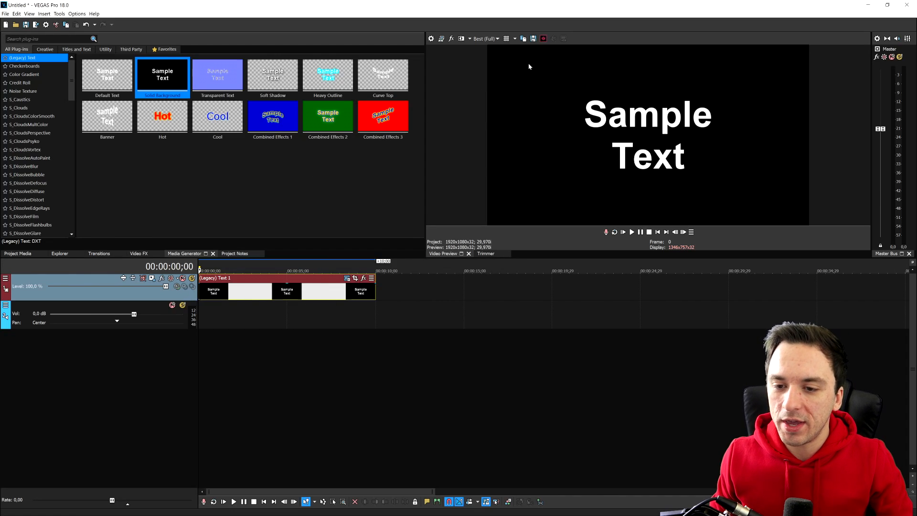
{"action": "mouse_move", "coordinate": [532, 38]}
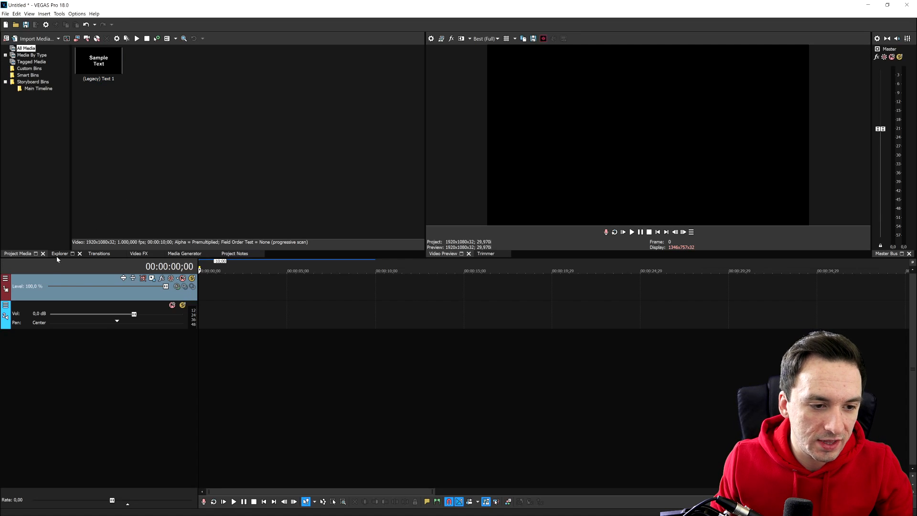
Switch the docked window area to the Explorer file pane
{"action": "left_click", "coordinate": [60, 253]}
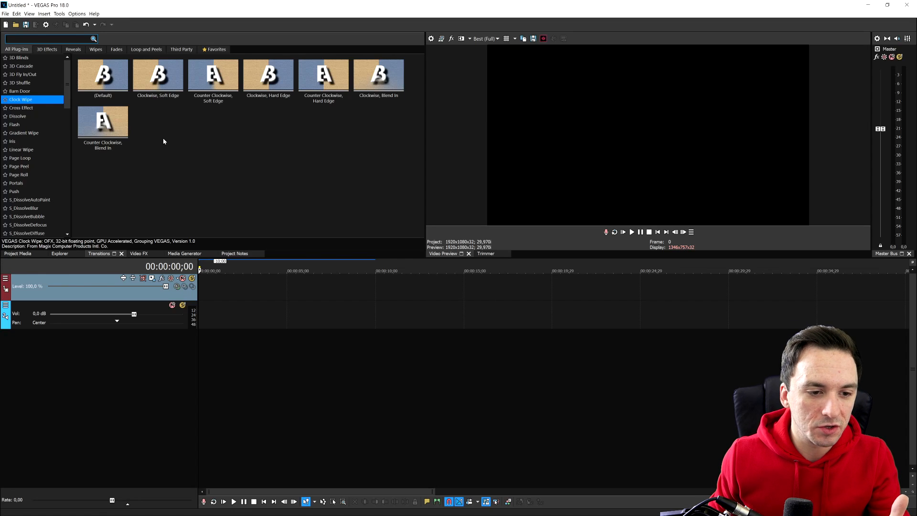
Show the Transitions library and select Clock Wipe to list its presets
{"action": "left_click", "coordinate": [213, 75]}
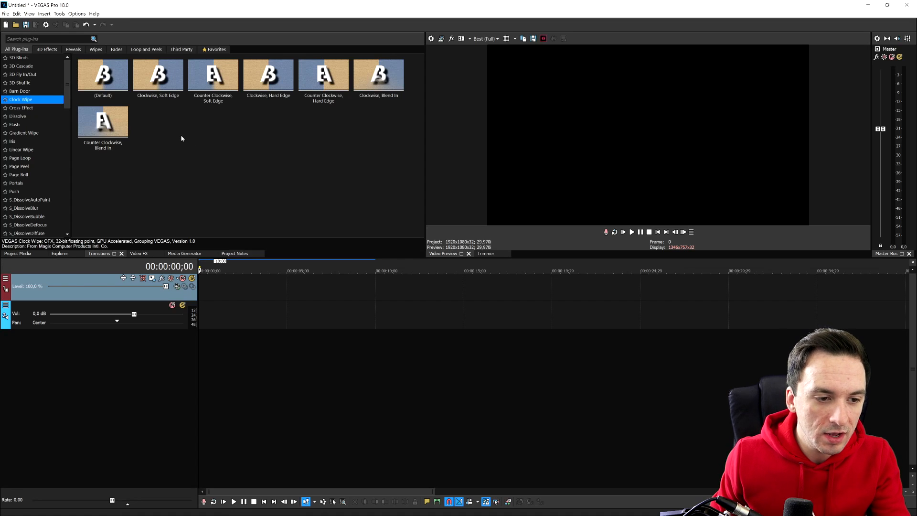
{"action": "left_click", "coordinate": [21, 108]}
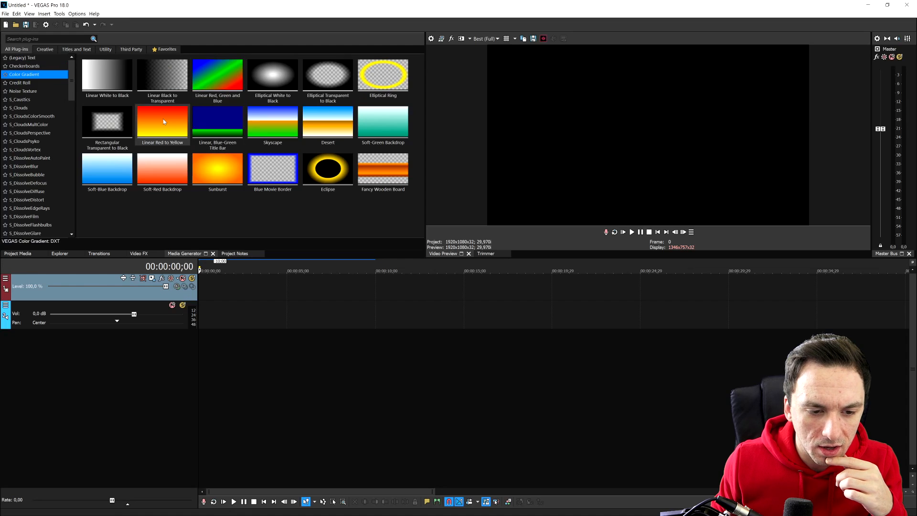
Insert the Linear Red to Yellow Color Gradient generator into the project
{"action": "double_click", "coordinate": [162, 121]}
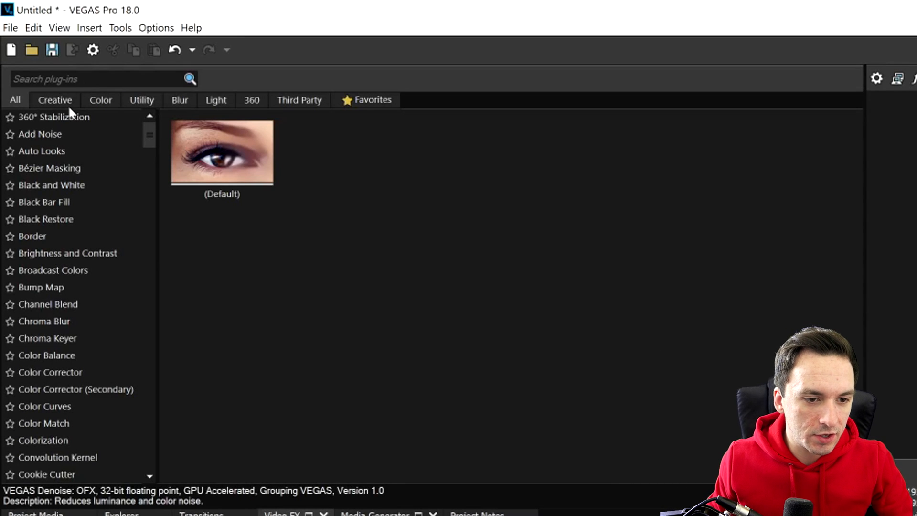
{"action": "mouse_move", "coordinate": [85, 163]}
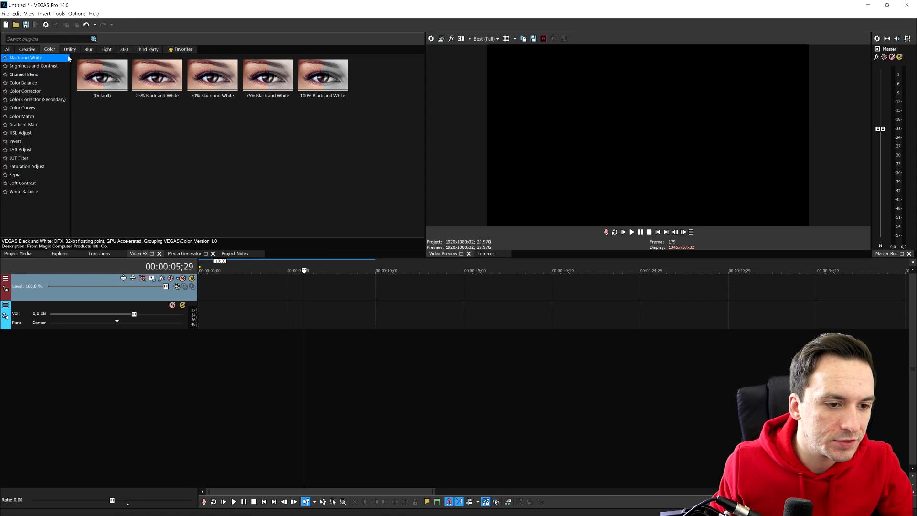
Browse the Utility, Light, Third Party and All video FX categories, then switch to Media Generators
{"action": "left_click", "coordinate": [70, 48]}
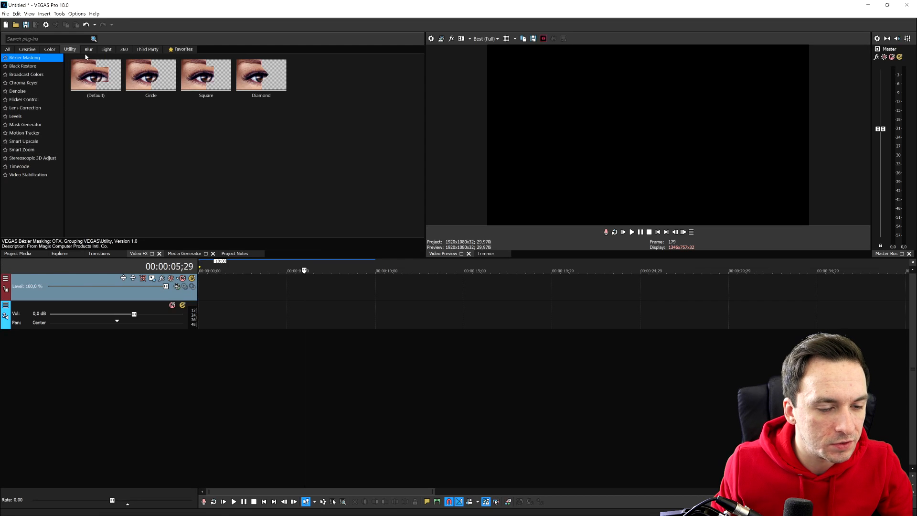
{"action": "left_click", "coordinate": [88, 49]}
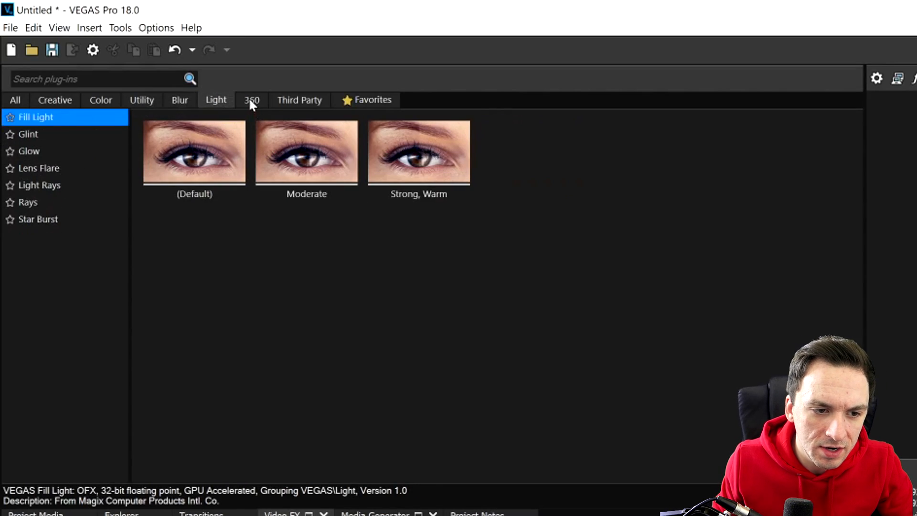
{"action": "left_click", "coordinate": [299, 100]}
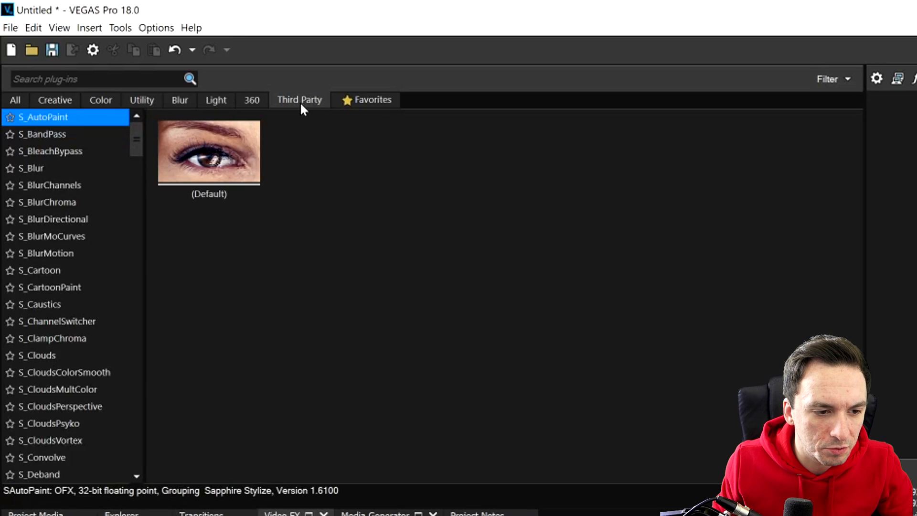
{"action": "left_click", "coordinate": [15, 100]}
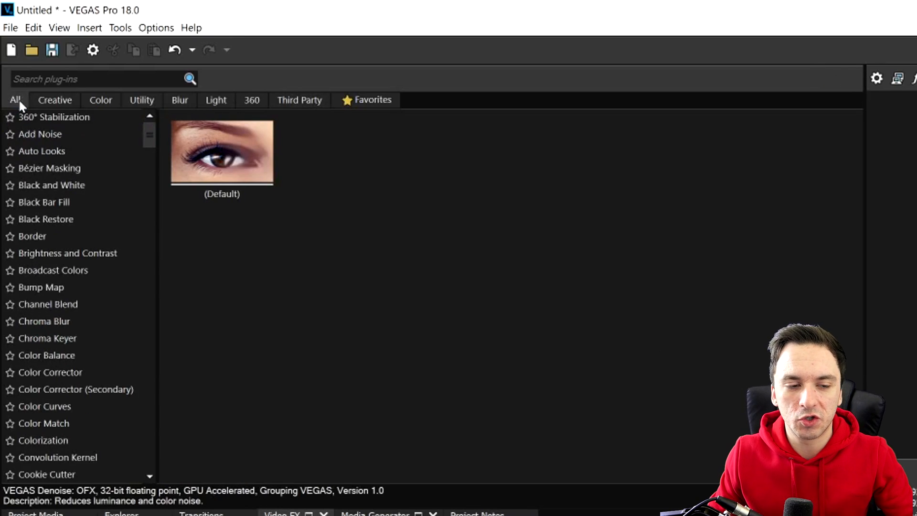
{"action": "left_click", "coordinate": [897, 9]}
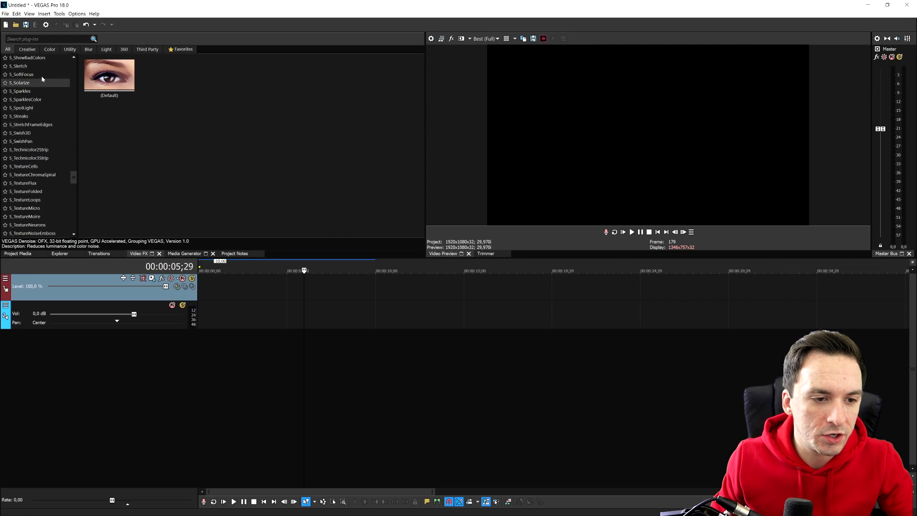
{"action": "left_click", "coordinate": [70, 49]}
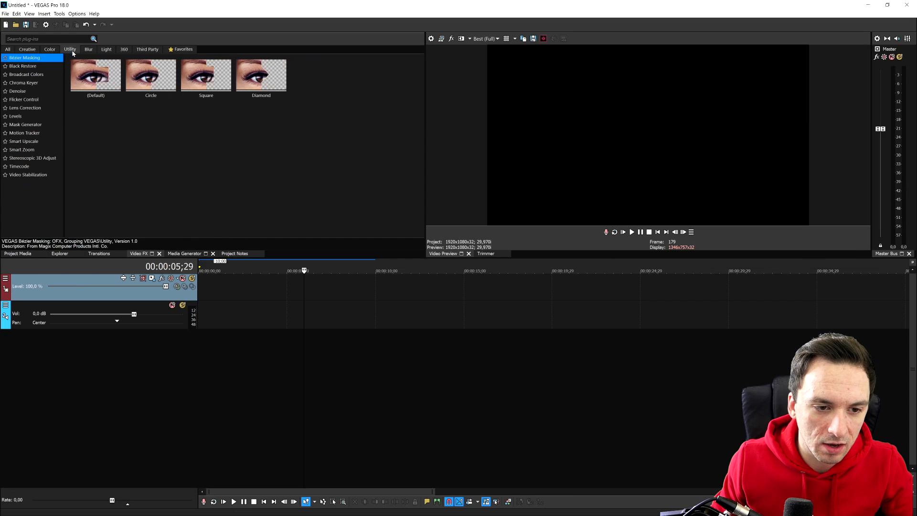
{"action": "left_click", "coordinate": [8, 49]}
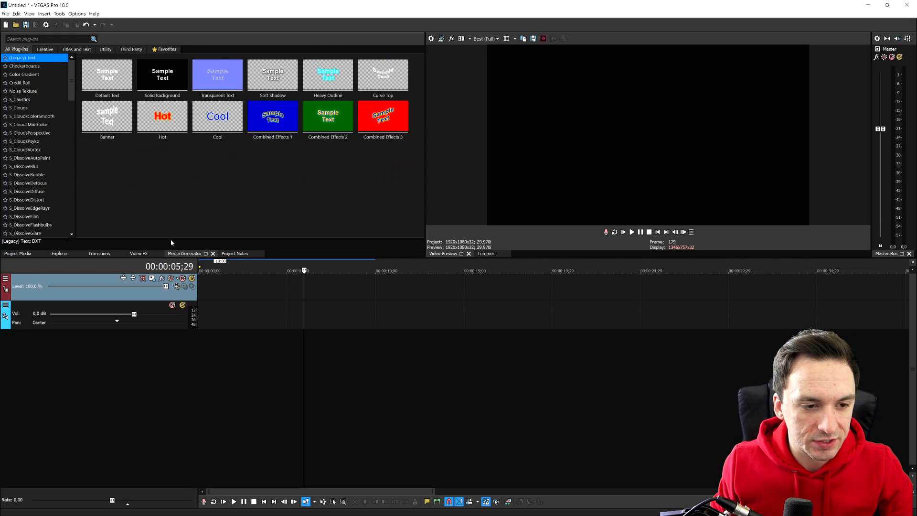
Add the Default Text generator with Sample Text and scroll through its expanded font list
{"action": "left_click", "coordinate": [106, 75]}
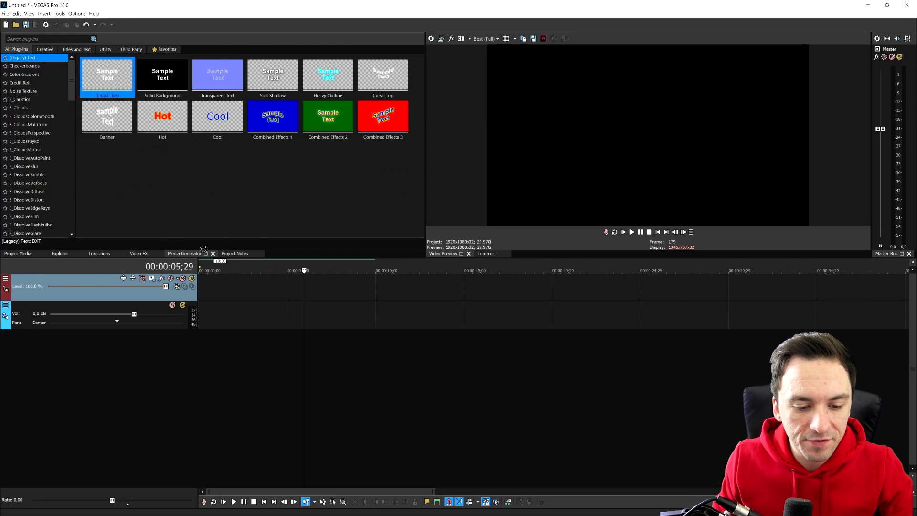
{"action": "double_click", "coordinate": [107, 76]}
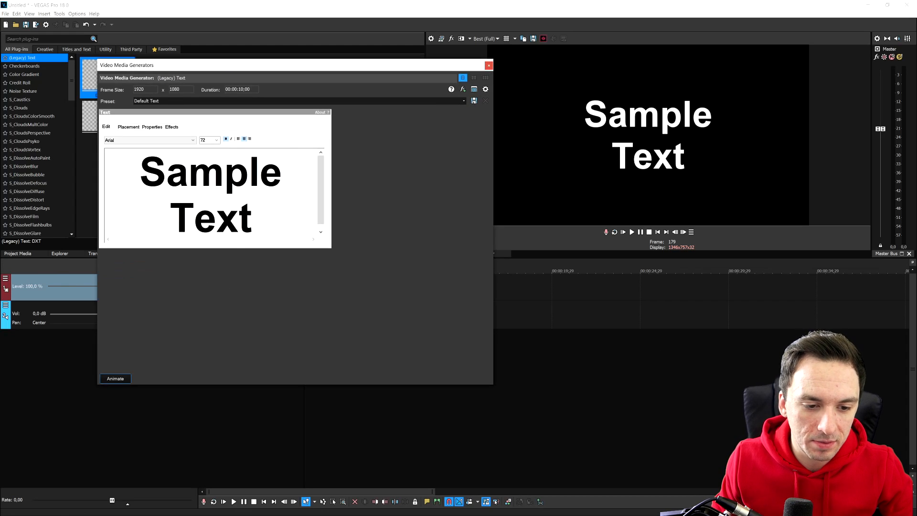
{"action": "left_click", "coordinate": [149, 140]}
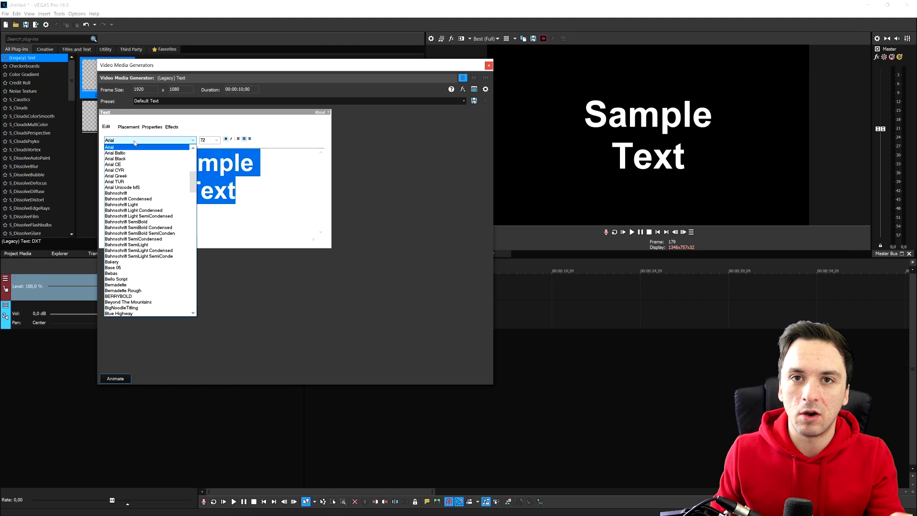
{"action": "mouse_move", "coordinate": [149, 176]}
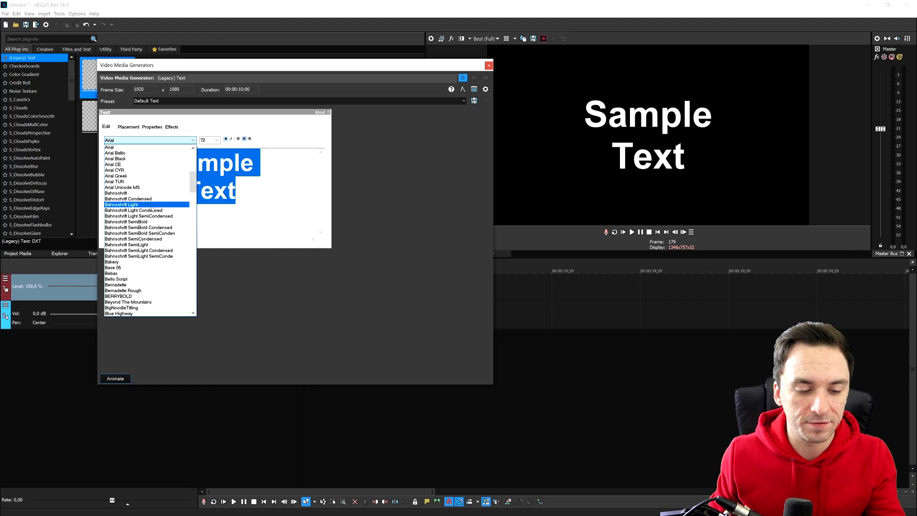
{"action": "scroll", "scroll_direction": "down", "scroll_amount": 3}
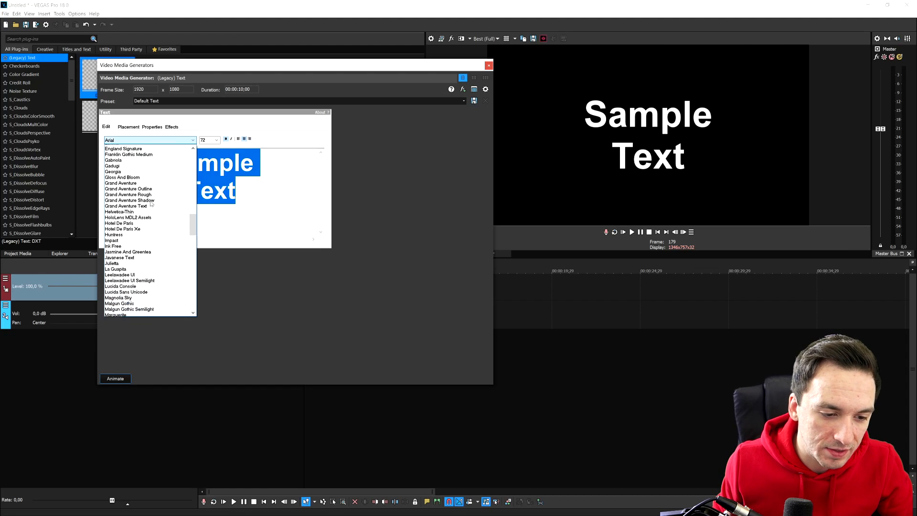
{"action": "scroll", "scroll_direction": "down", "scroll_amount": 3}
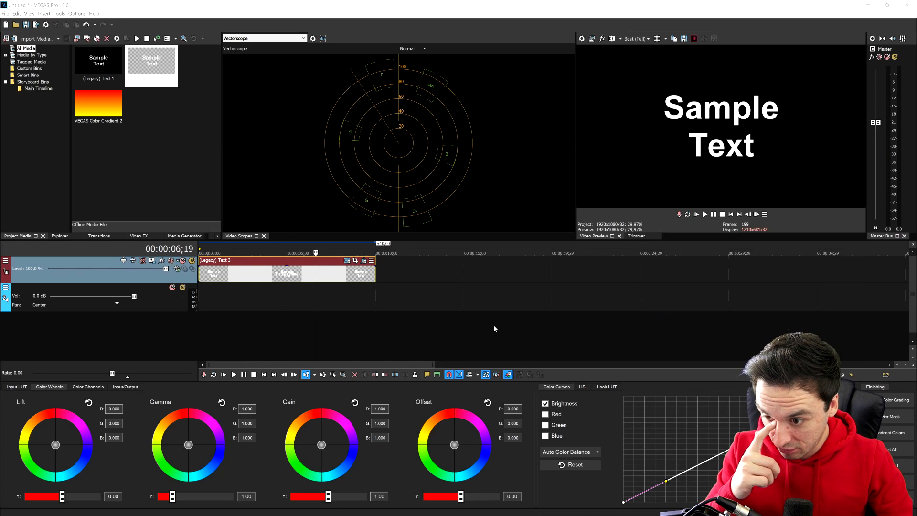
{"action": "mouse_move", "coordinate": [342, 403]}
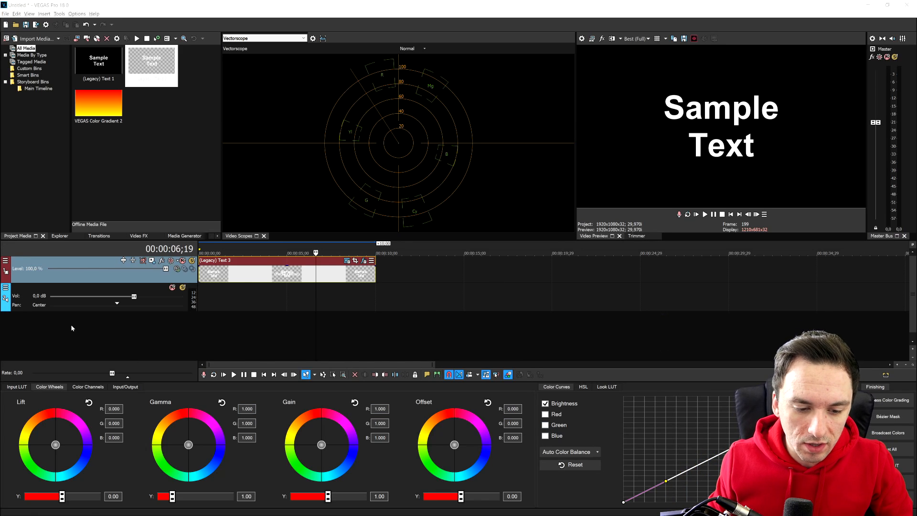
Close the Color Grading panel to restore the default editing layout
{"action": "left_click", "coordinate": [183, 236]}
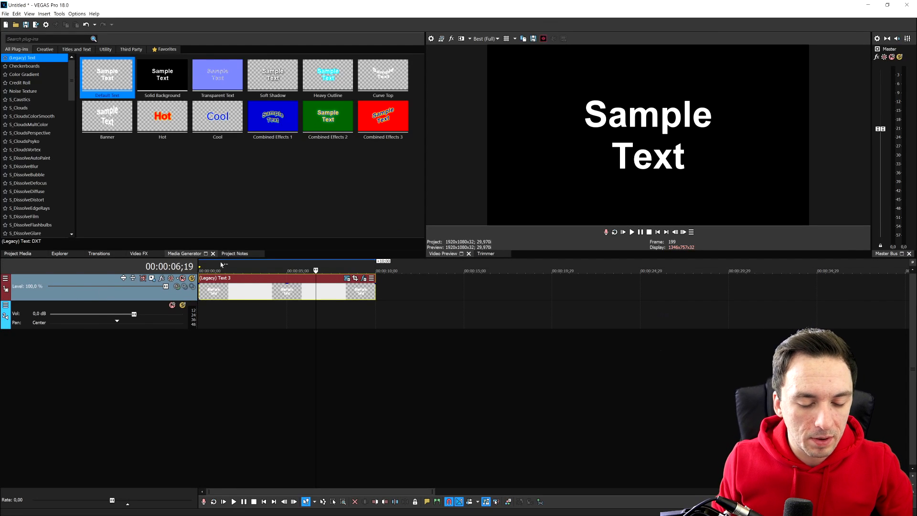
{"action": "mouse_move", "coordinate": [186, 249]}
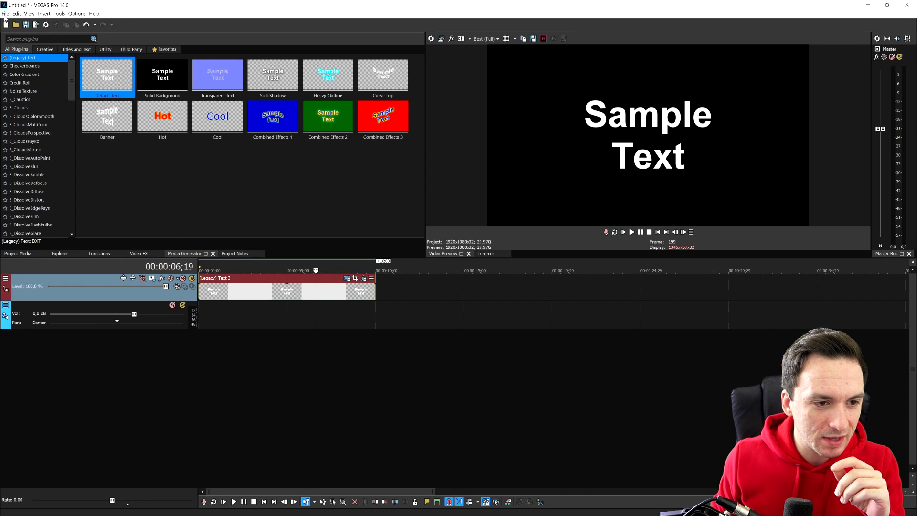
Show the File menu's save commands, including the new Incremental Save option
{"action": "left_click", "coordinate": [6, 14]}
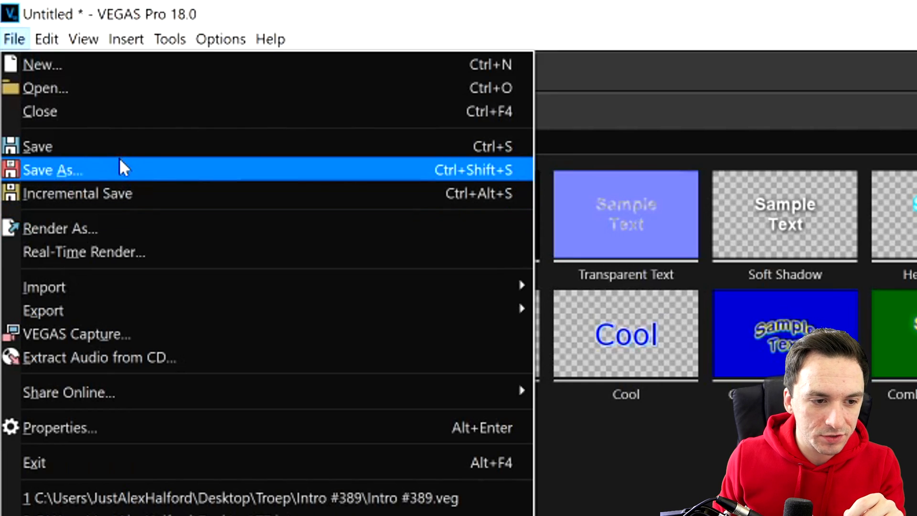
{"action": "mouse_move", "coordinate": [135, 193]}
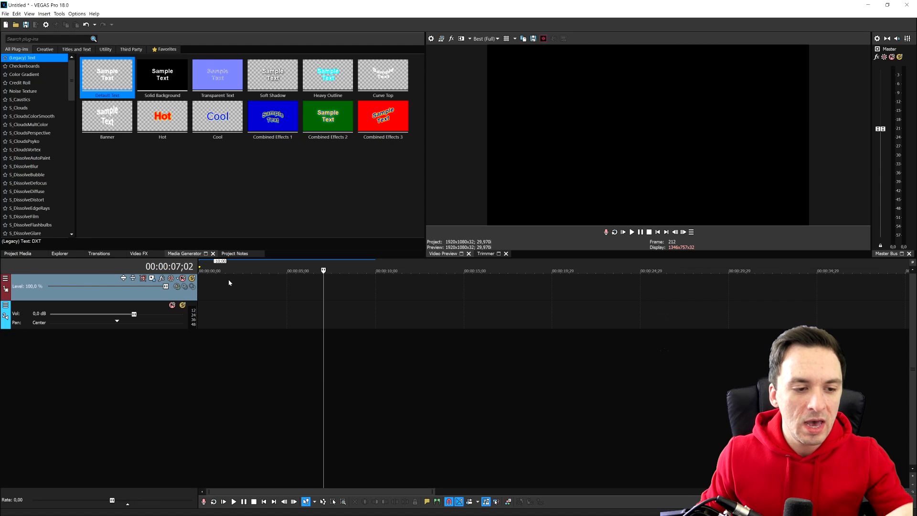
{"action": "mouse_move", "coordinate": [298, 270]}
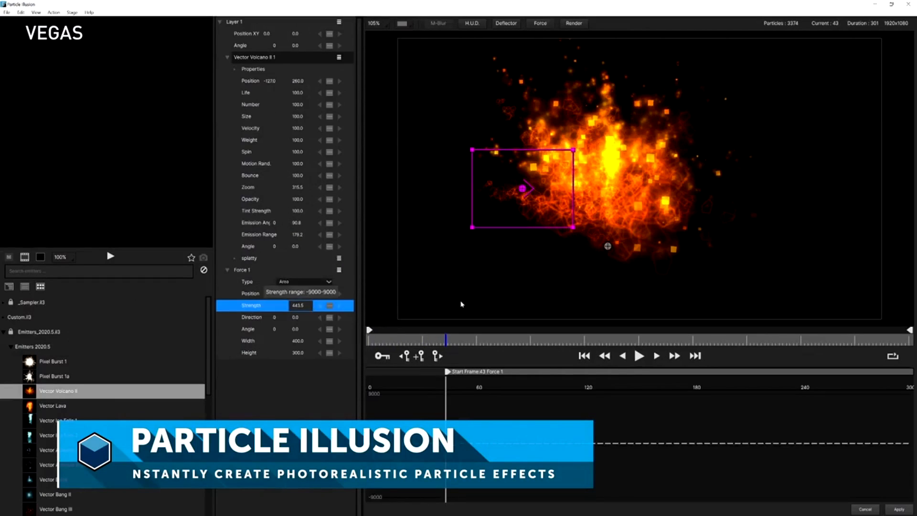
Play through the Particle Illusion, BCC Remover, flicker control and noise reduction highlight clips
{"action": "left_click", "coordinate": [303, 281]}
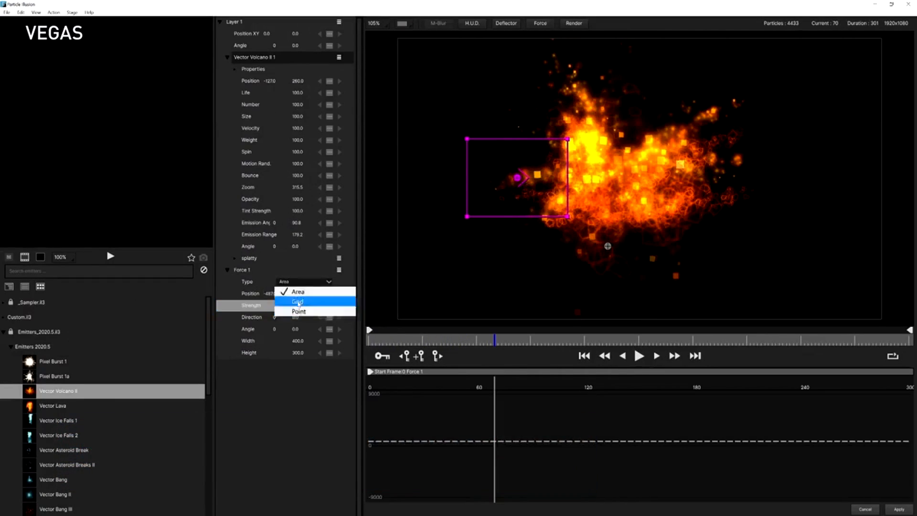
{"action": "left_click", "coordinate": [297, 301]}
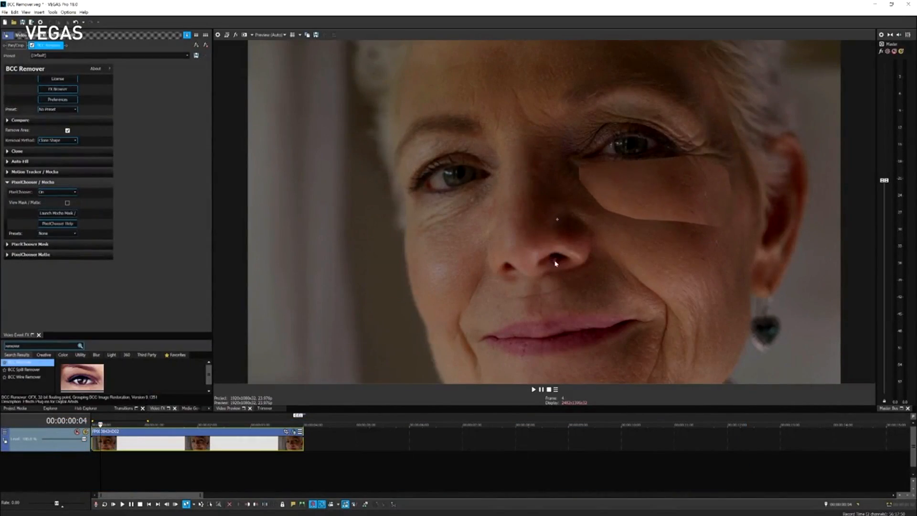
{"action": "left_click", "coordinate": [29, 244]}
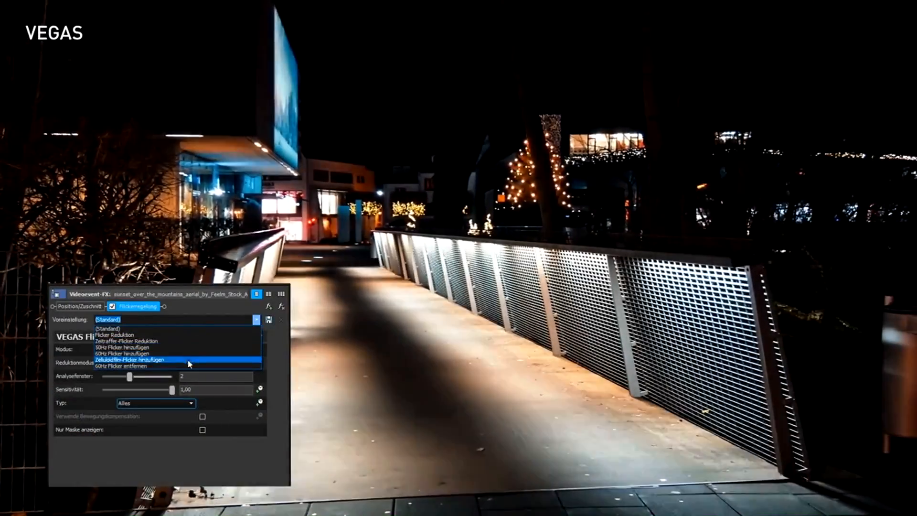
{"action": "left_click", "coordinate": [123, 366]}
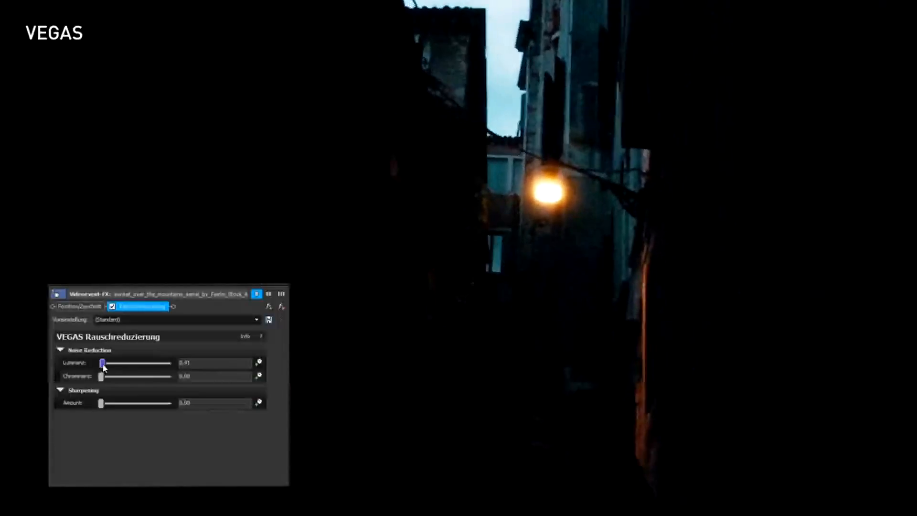
{"action": "left_click_drag", "start_coordinate": [102, 363], "coordinate": [111, 363]}
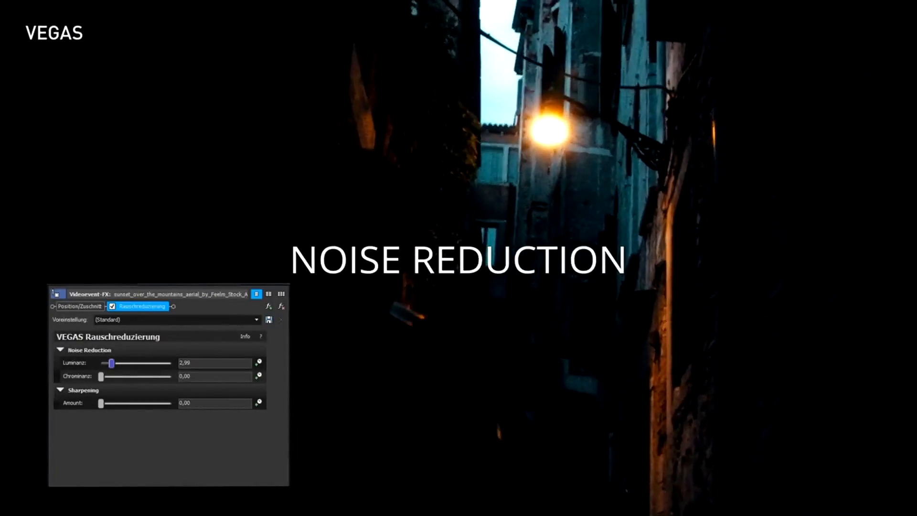